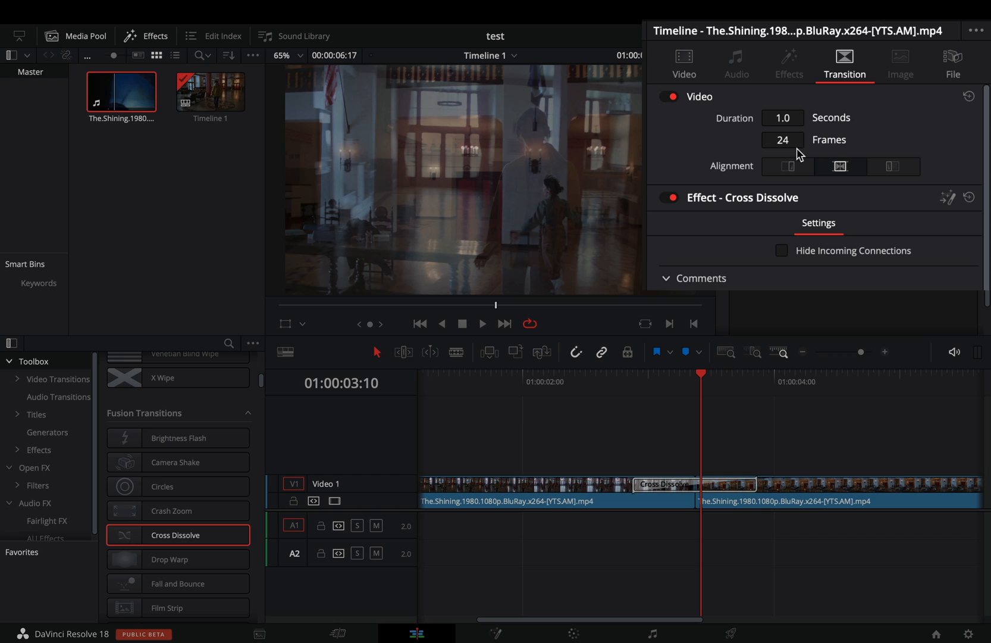
Step: Trim the Cross Dissolve between the clips down to 0.5 s (12 frames)
{"action": "left_click_drag", "start_coordinate": [783, 139], "coordinate": [796, 139]}
{"action": "type", "text": "12"}
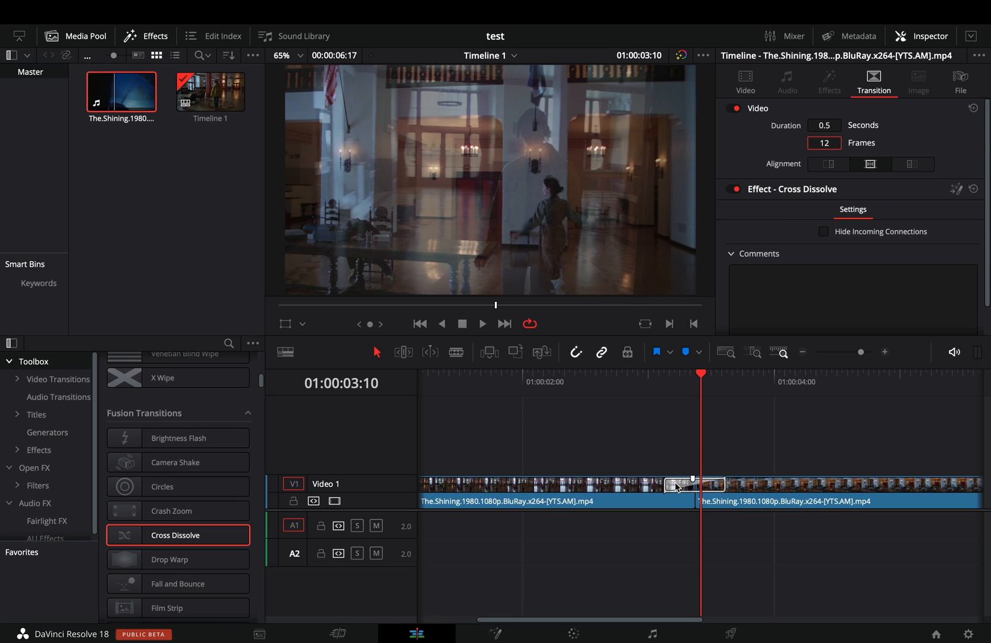
{"action": "right_click", "coordinate": [693, 486]}
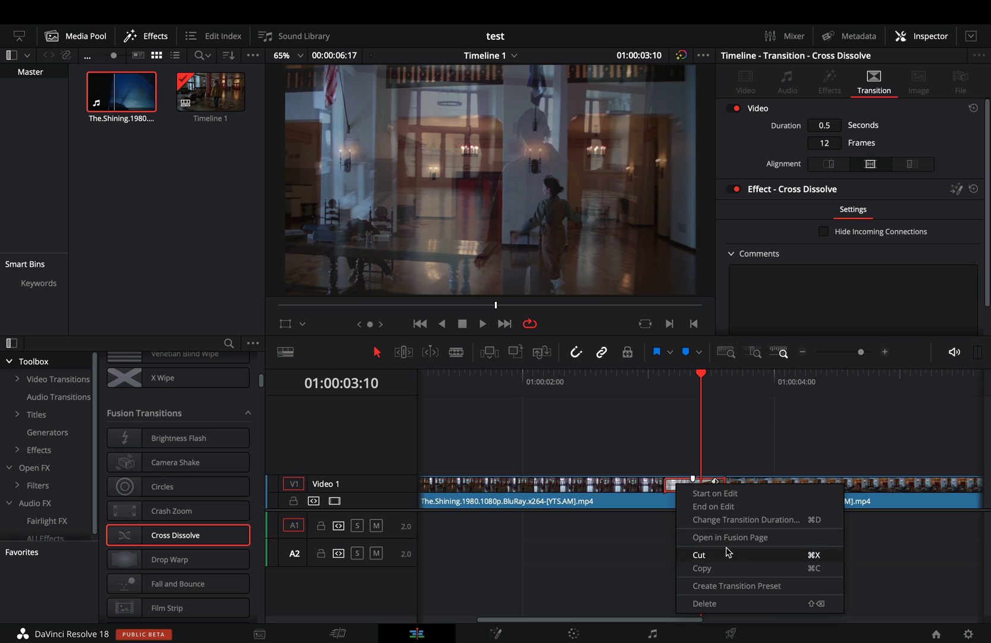
Step: Edit the dissolve in Fusion and set its curve to Easing with Bounce in/out
{"action": "left_click", "coordinate": [730, 536]}
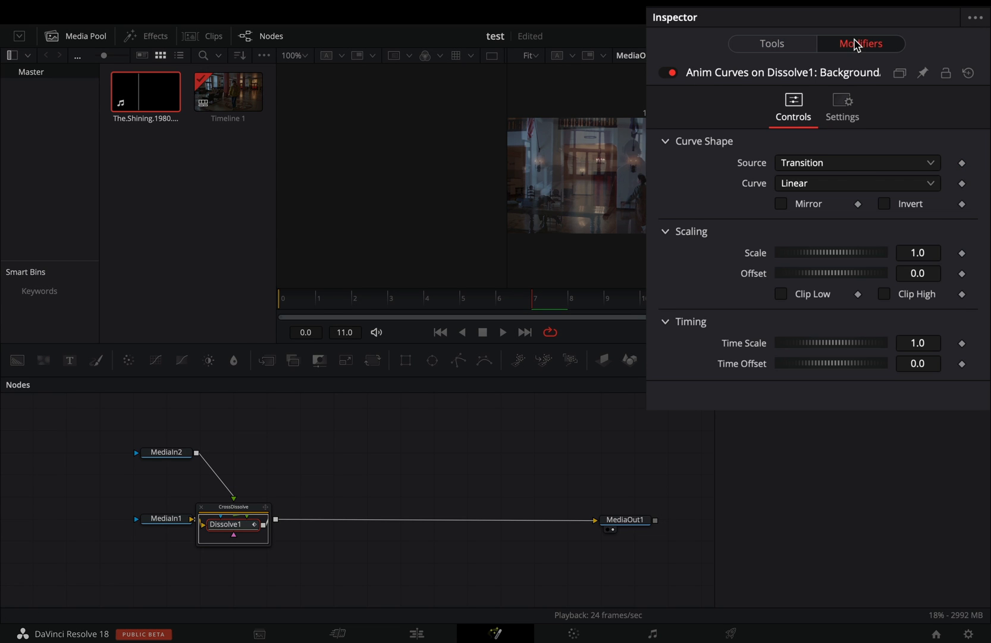
{"action": "left_click", "coordinate": [804, 204]}
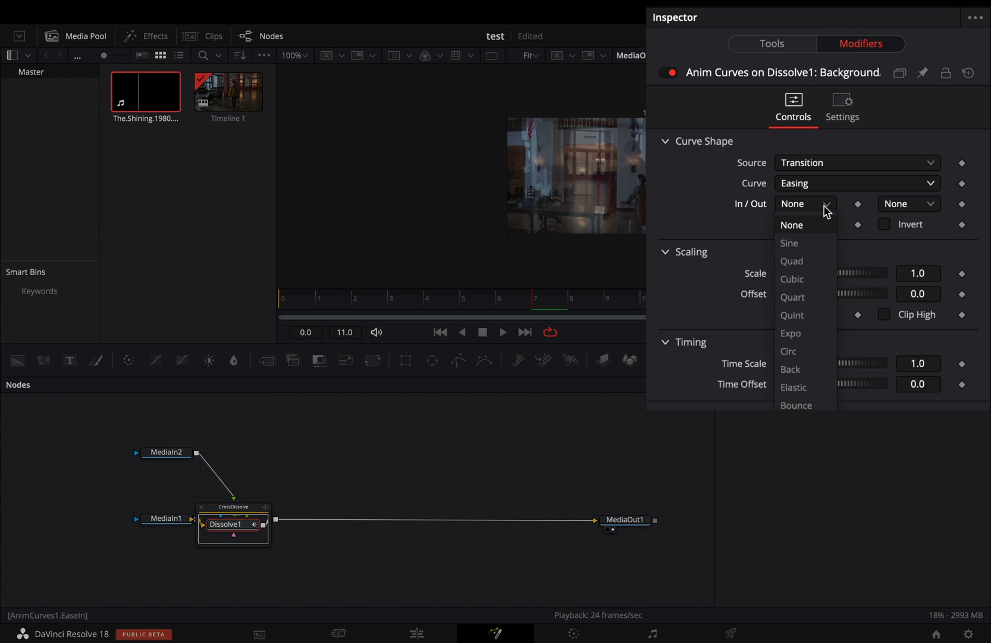
{"action": "left_click", "coordinate": [796, 404]}
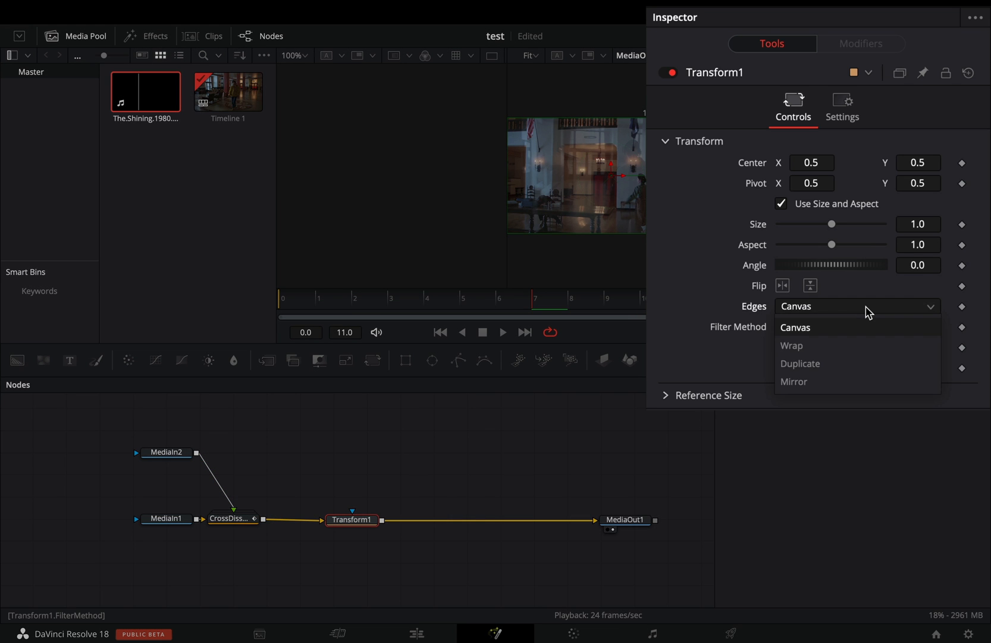
Step: Set the Transform edges to Mirror, drive its center with a Shake of 1.2 smoothness, and enable motion blur
{"action": "left_click", "coordinate": [794, 381]}
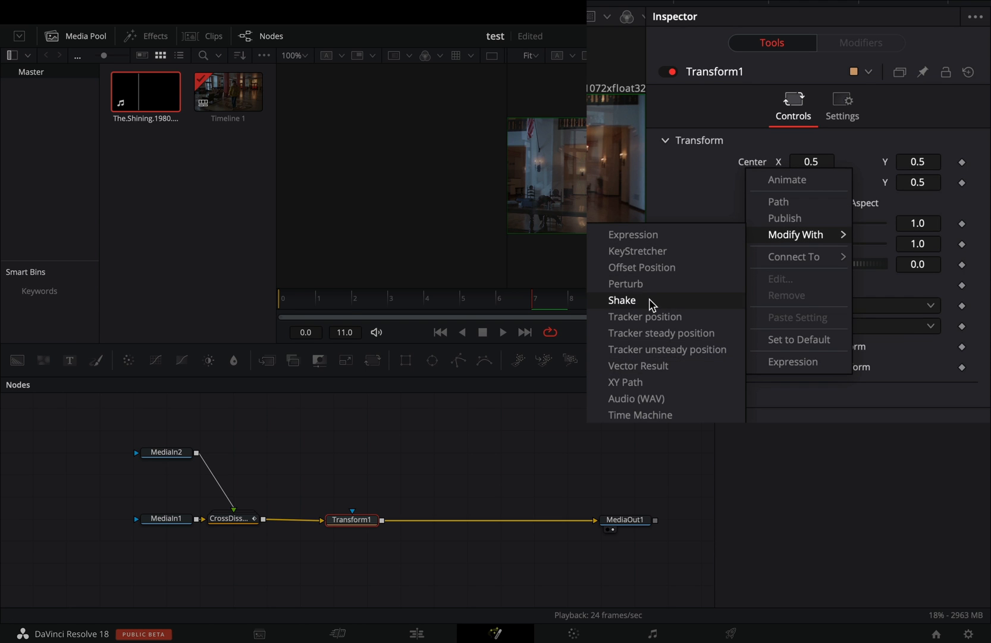
{"action": "left_click", "coordinate": [841, 105]}
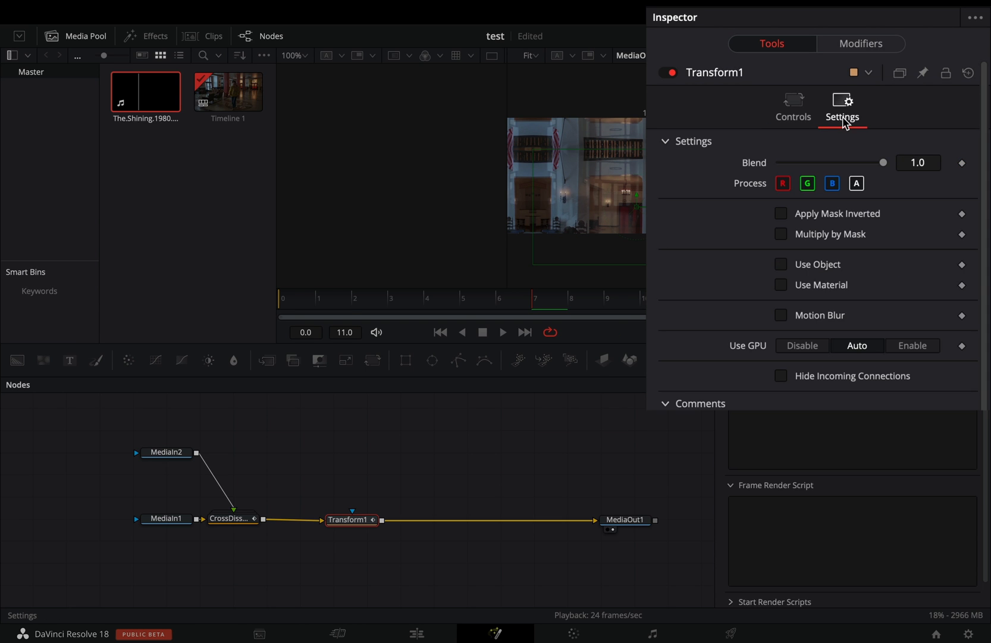
{"action": "left_click", "coordinate": [781, 315]}
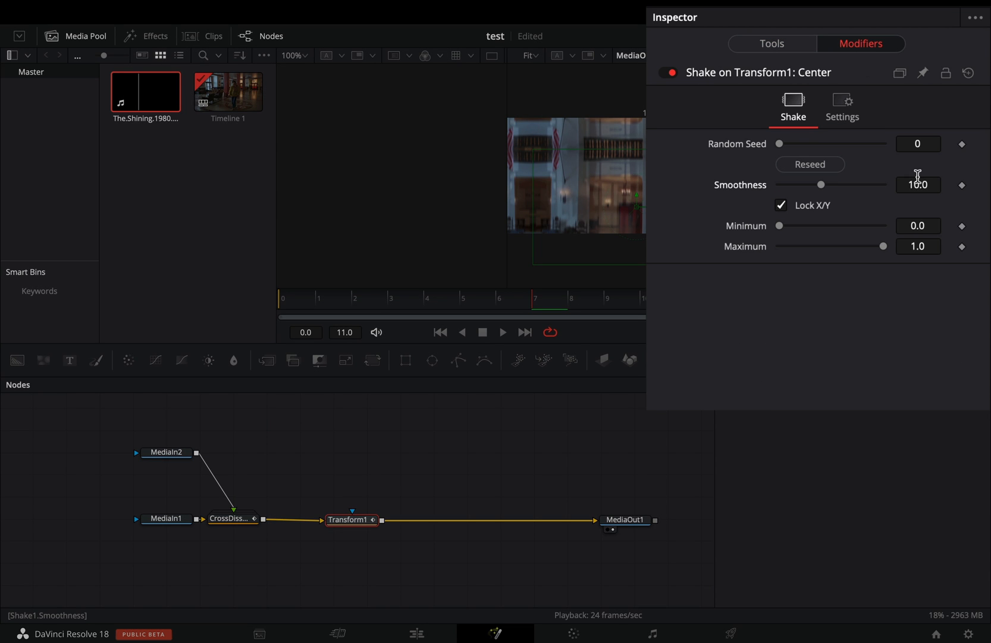
{"action": "type", "text": "1.2"}
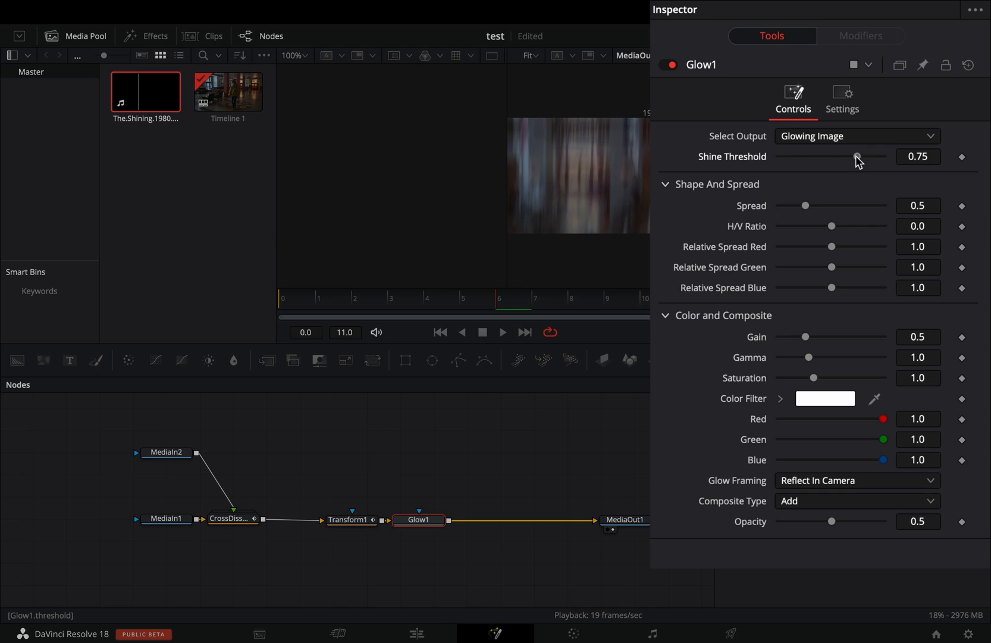
Step: Lower the Glow shine threshold to 0 and raise its gain to about 0.65
{"action": "left_click_drag", "start_coordinate": [857, 156], "coordinate": [778, 156]}
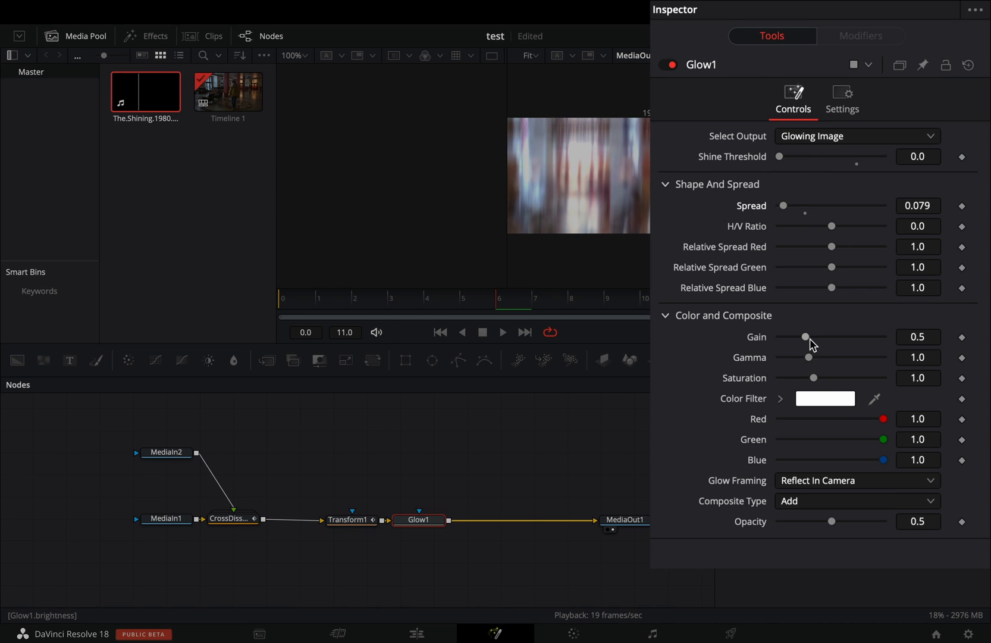
{"action": "left_click_drag", "start_coordinate": [804, 335], "coordinate": [849, 317]}
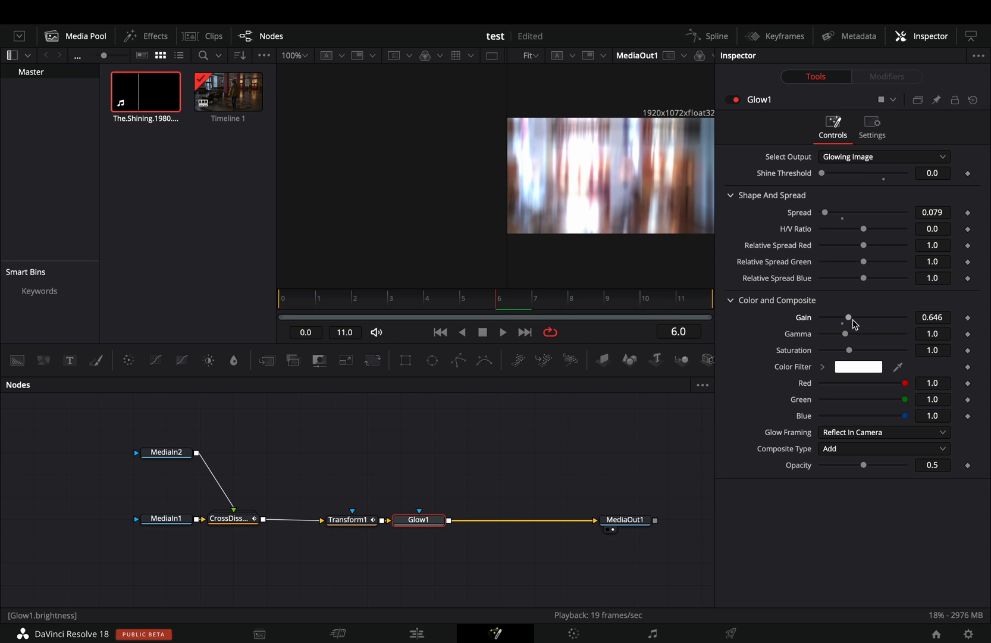